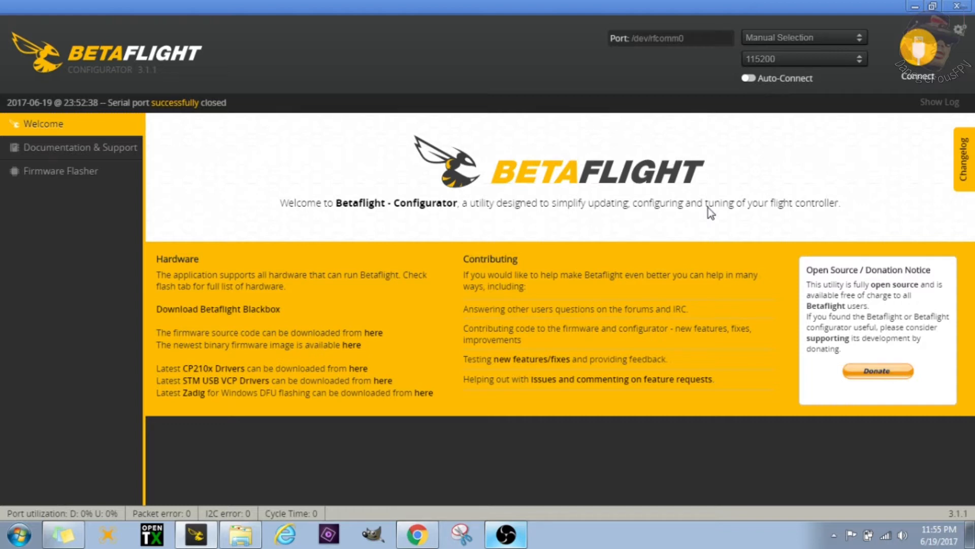
mouse_move(708, 193)
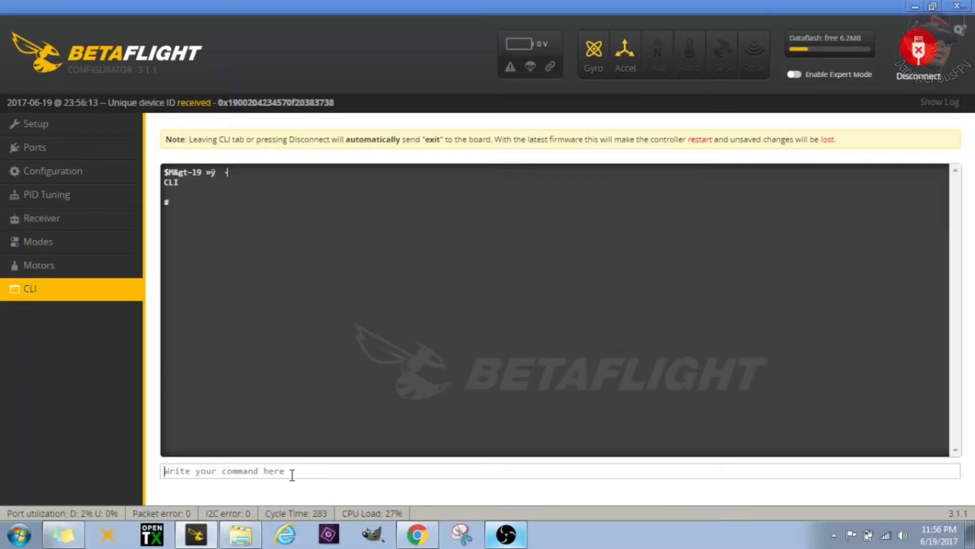
Query small_angle (25), issue a set small_angle command and save, then return to the CLI after reboot
type("get small_an")
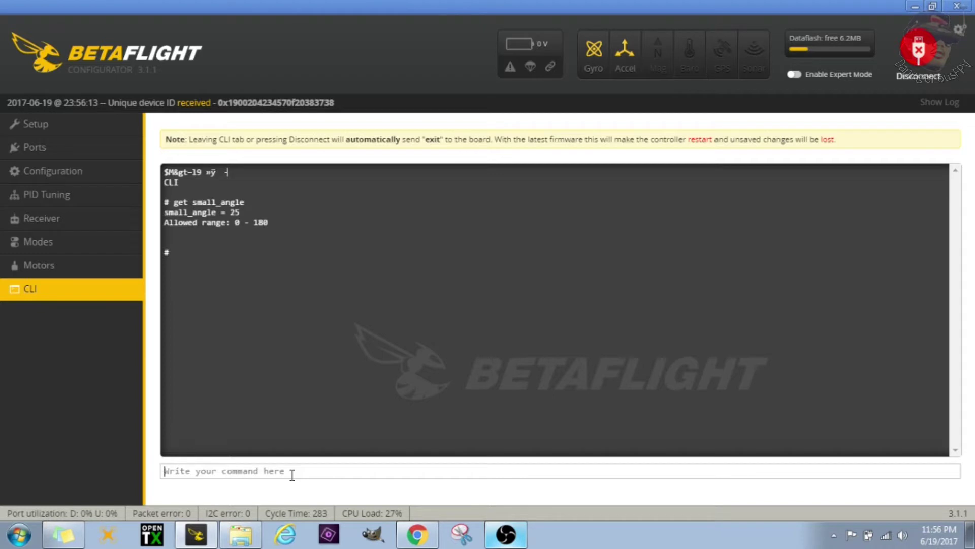
type("set")
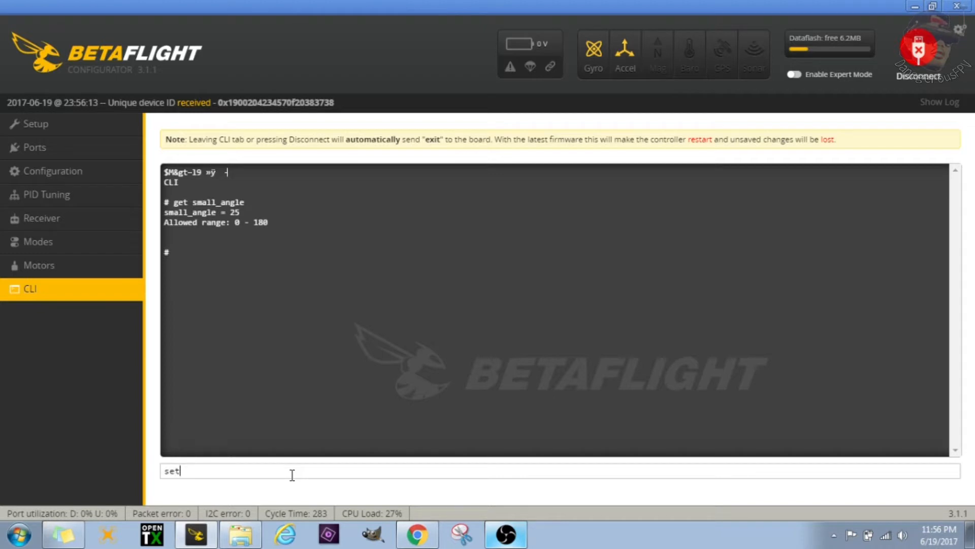
type("small_angle")
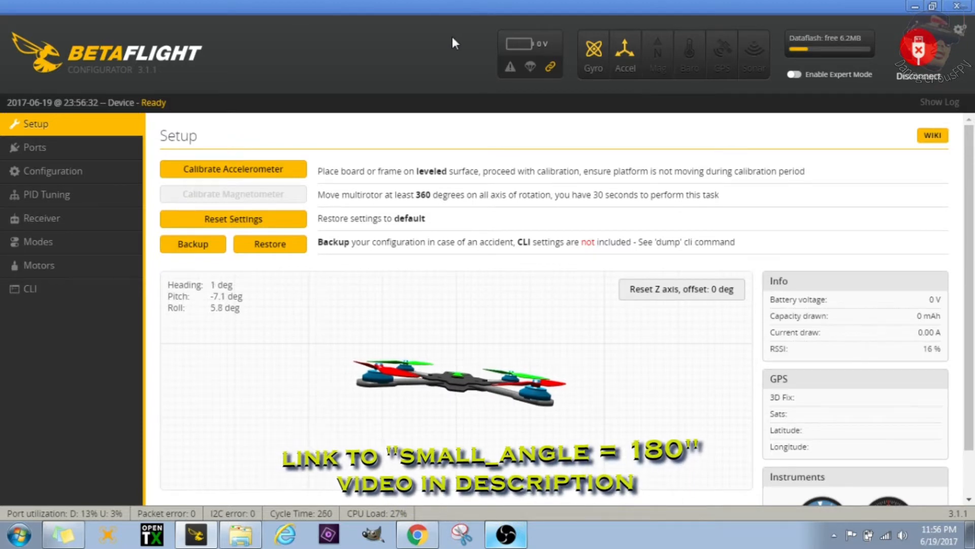
mouse_move(431, 73)
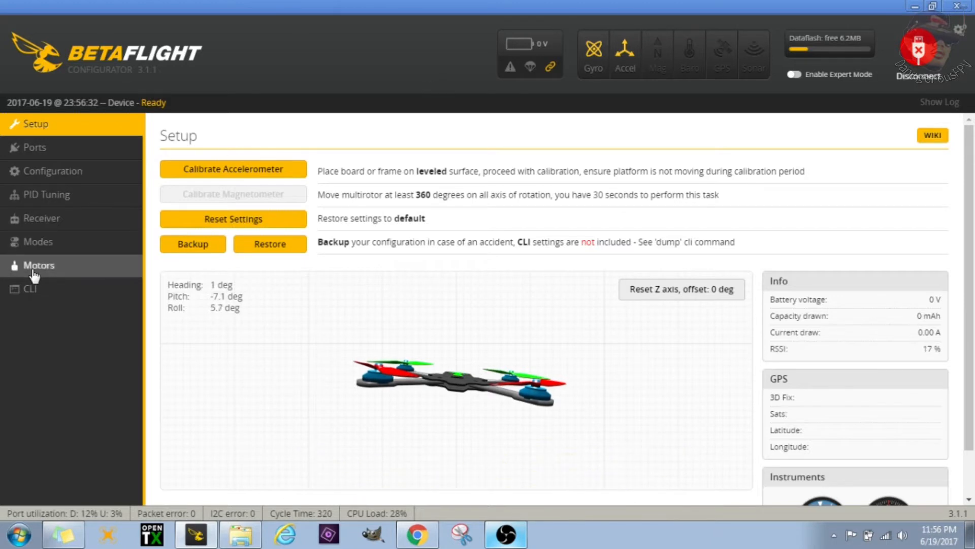
left_click(30, 289)
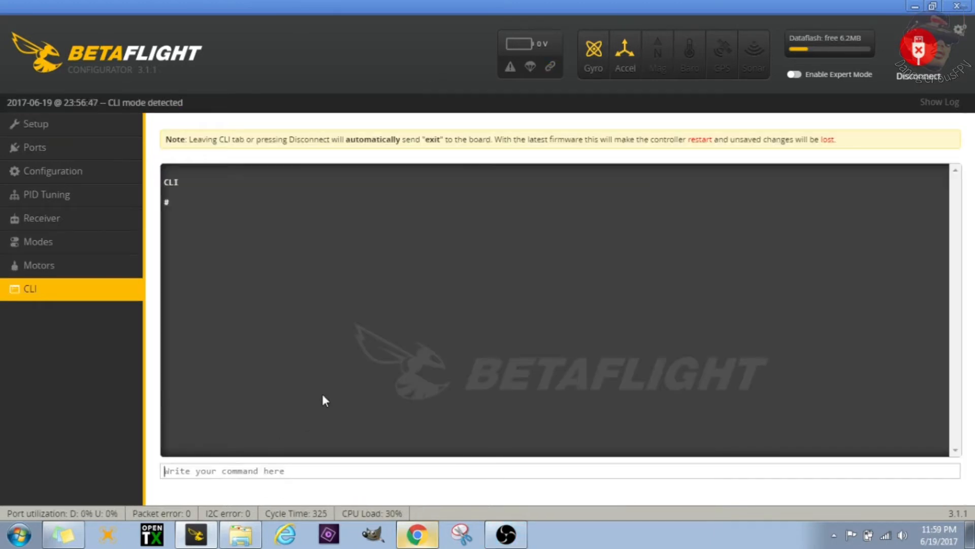
List the lowpass settings with get lowpass and pick out d_lowpass_type from the output
type("get")
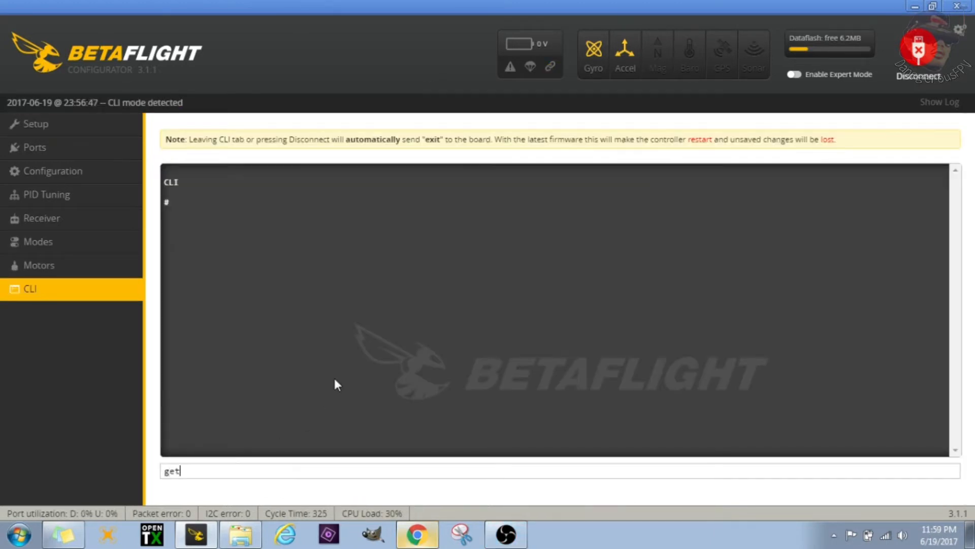
key("Enter")
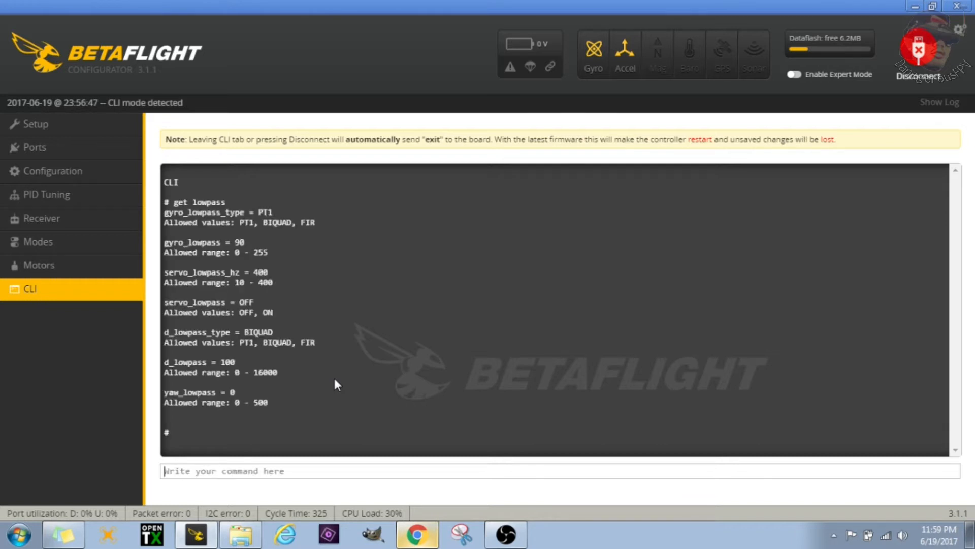
mouse_move(245, 349)
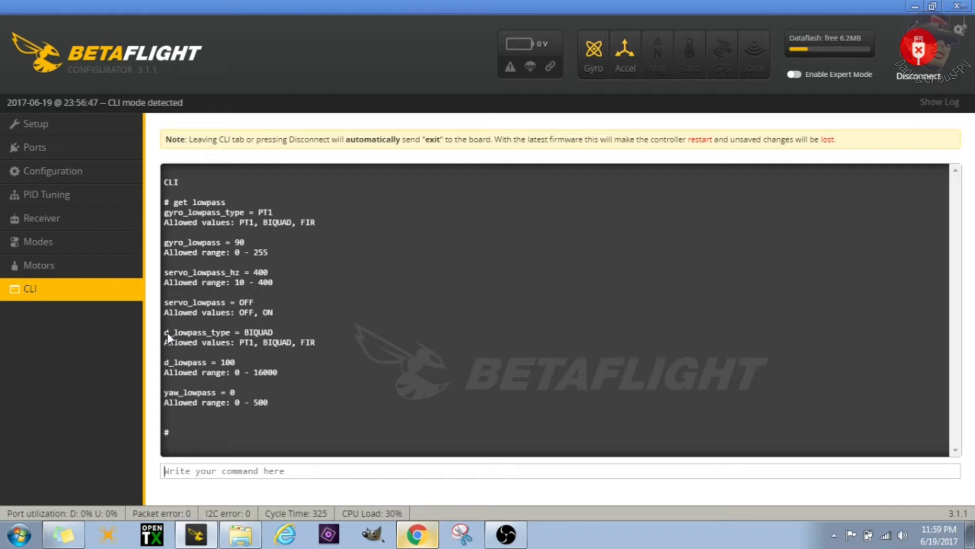
double_click(191, 332)
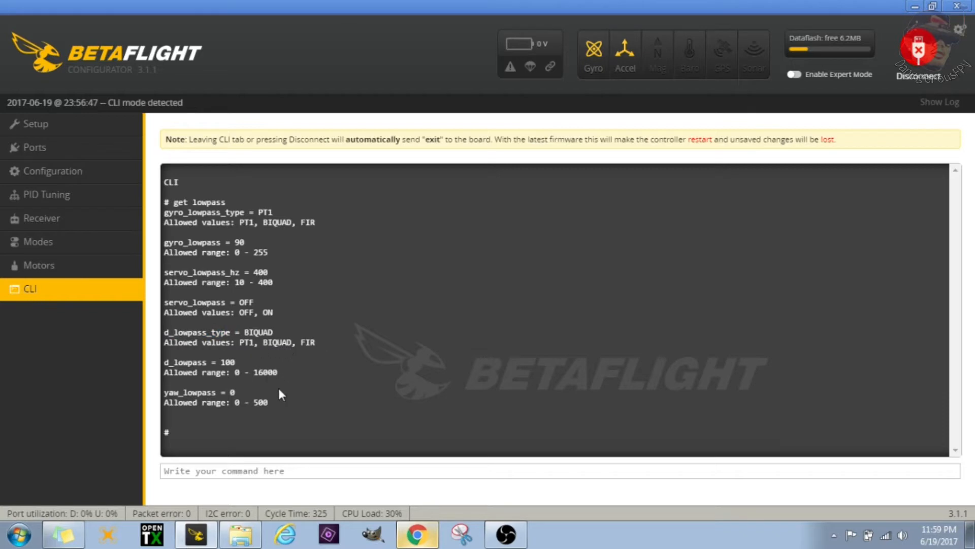
left_click(223, 470)
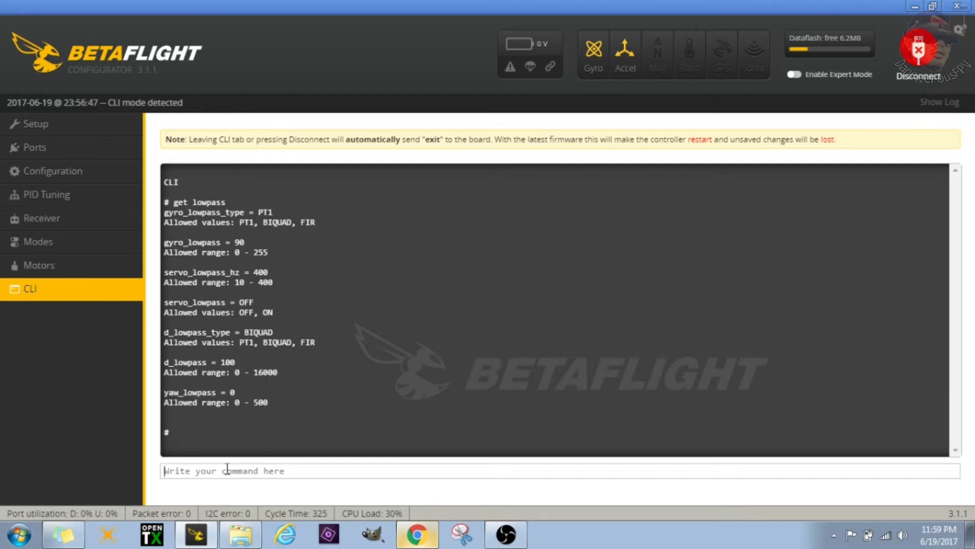
Set d_lowpass_type = PT1 in the CLI and leave to Setup so the board restarts
type("set d_")
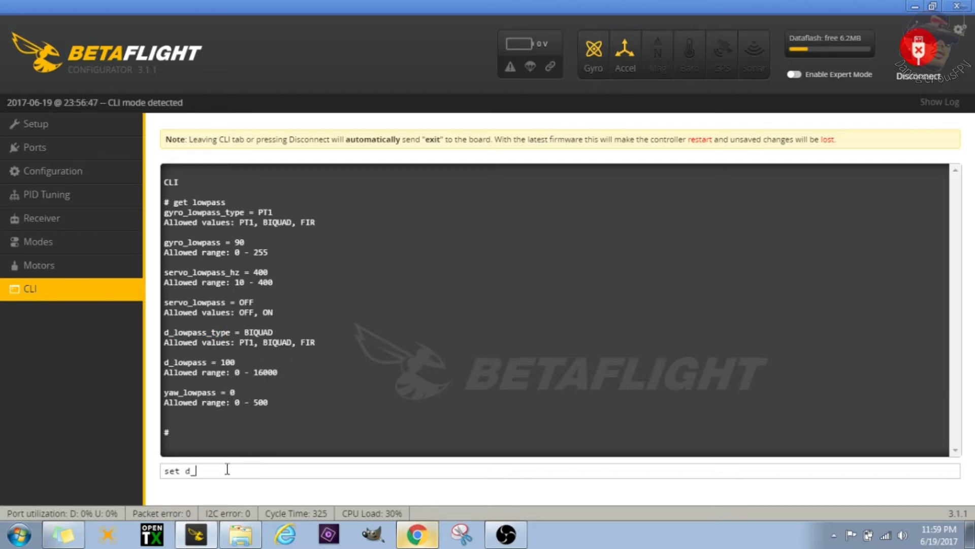
type("lowpass")
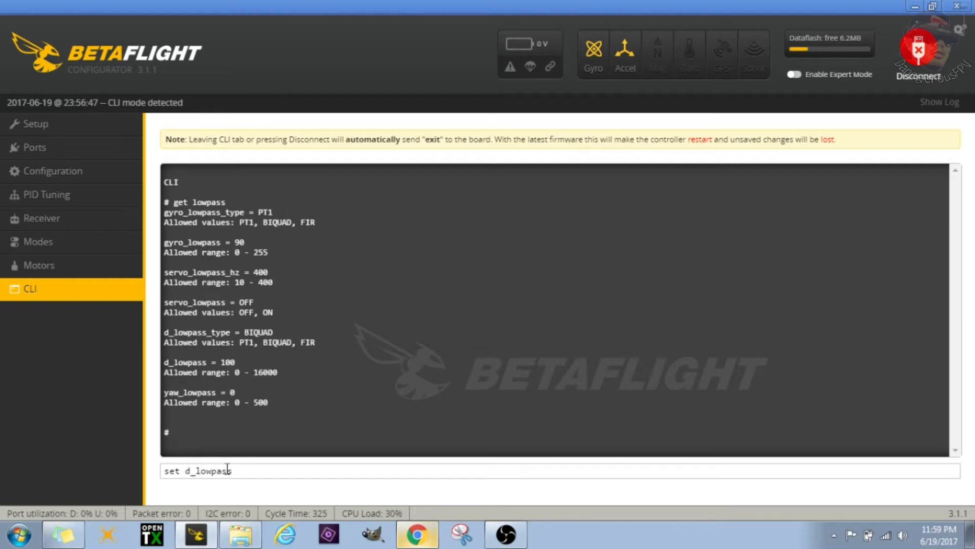
type("_type = PT")
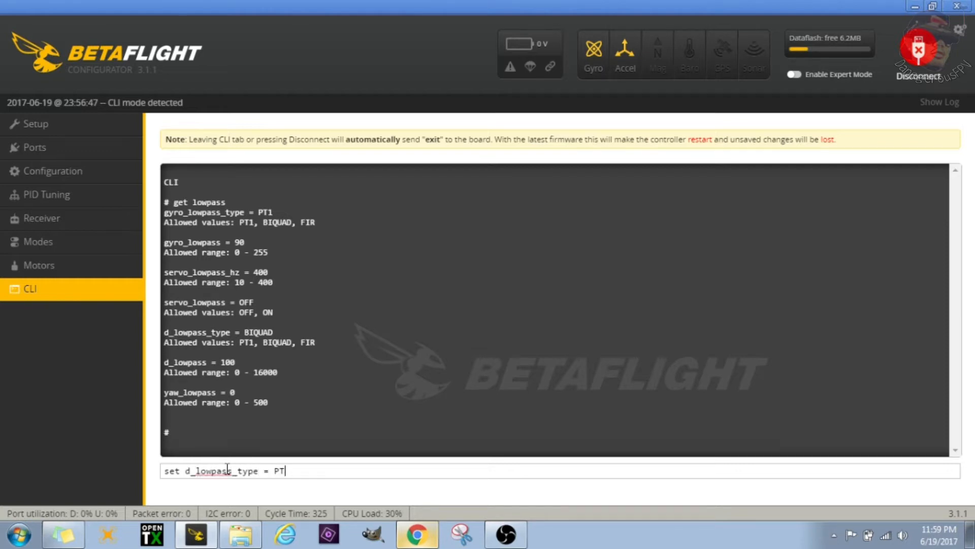
type("1")
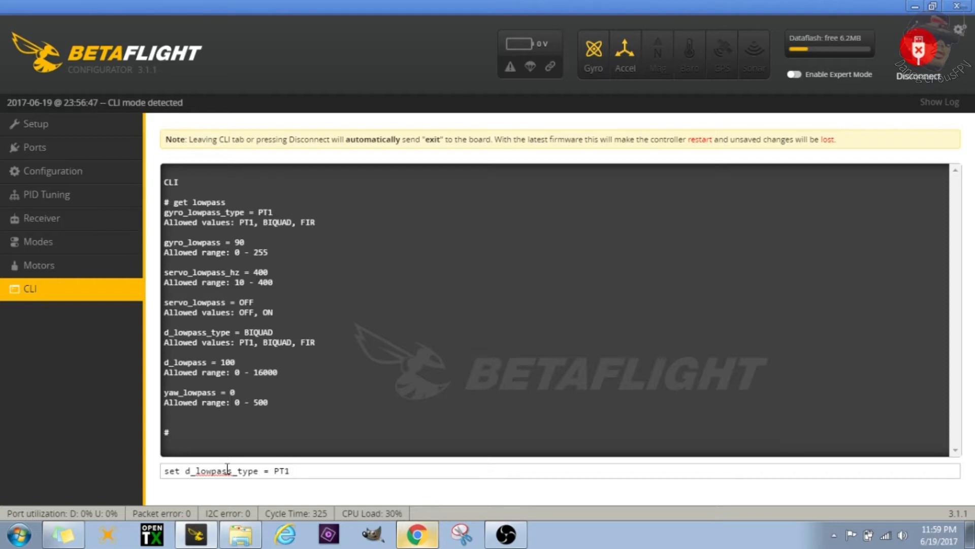
mouse_move(245, 433)
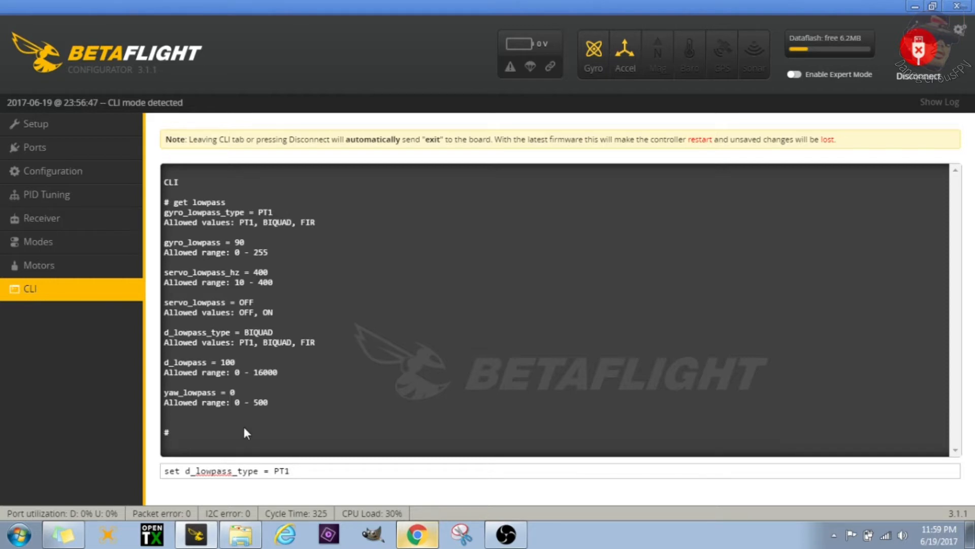
key("Enter")
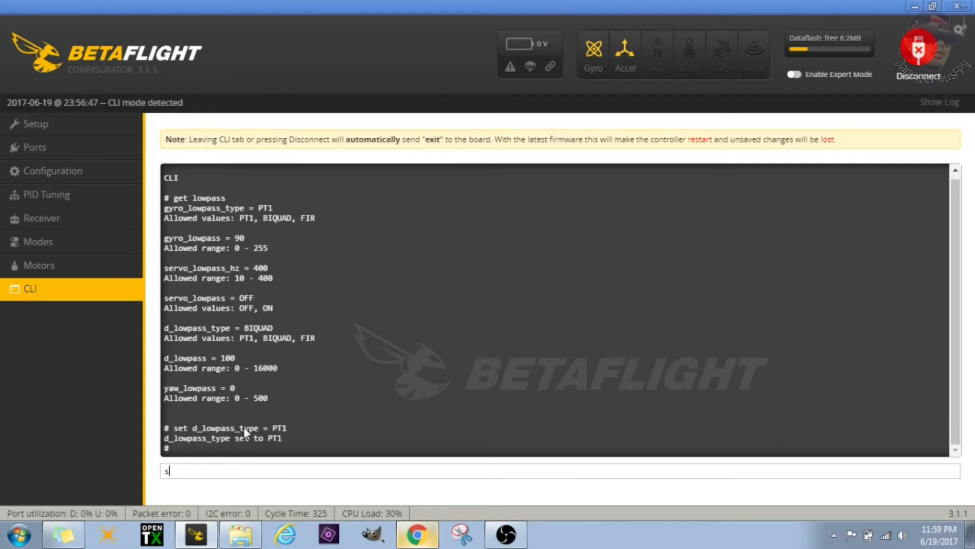
left_click(34, 124)
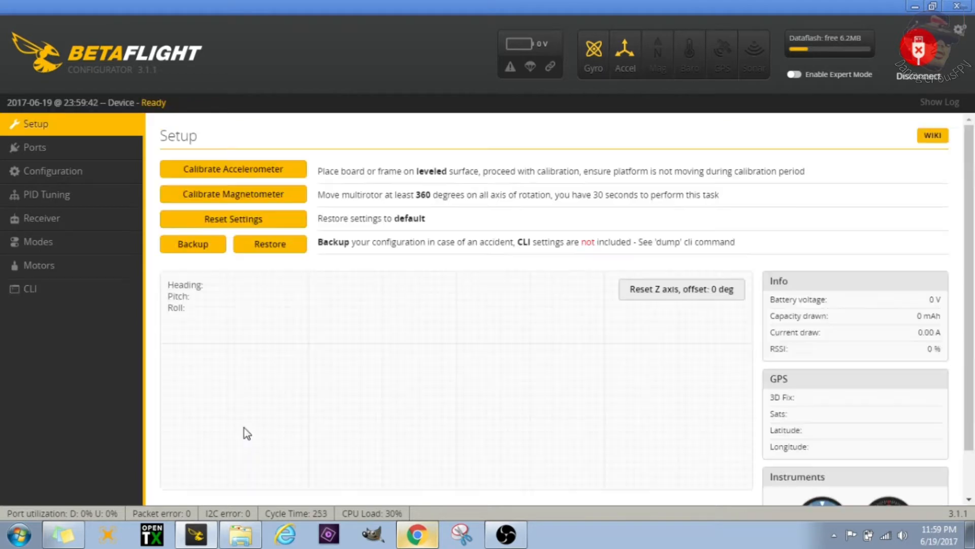
Return to the CLI to re-run get lowpass and confirm d_lowpass_type is PT1
left_click(30, 288)
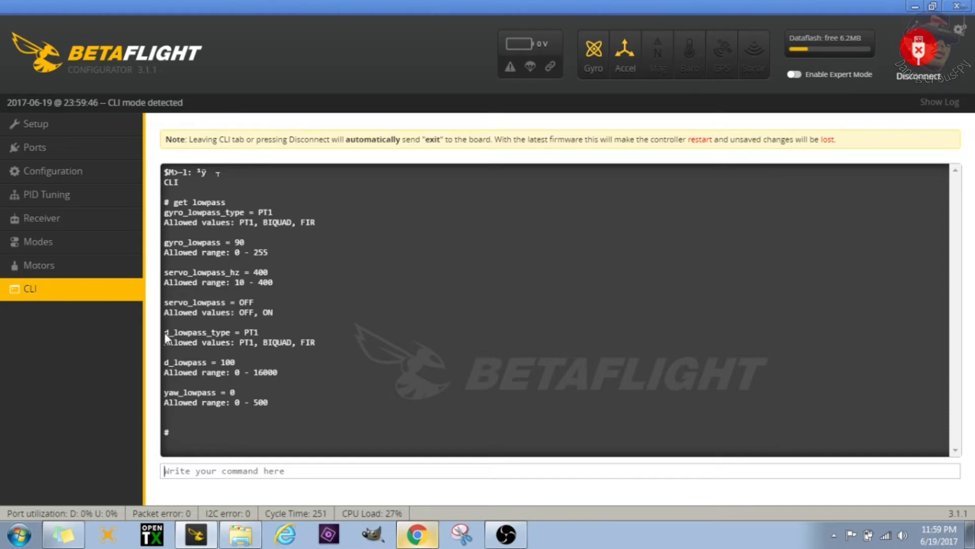
mouse_move(252, 341)
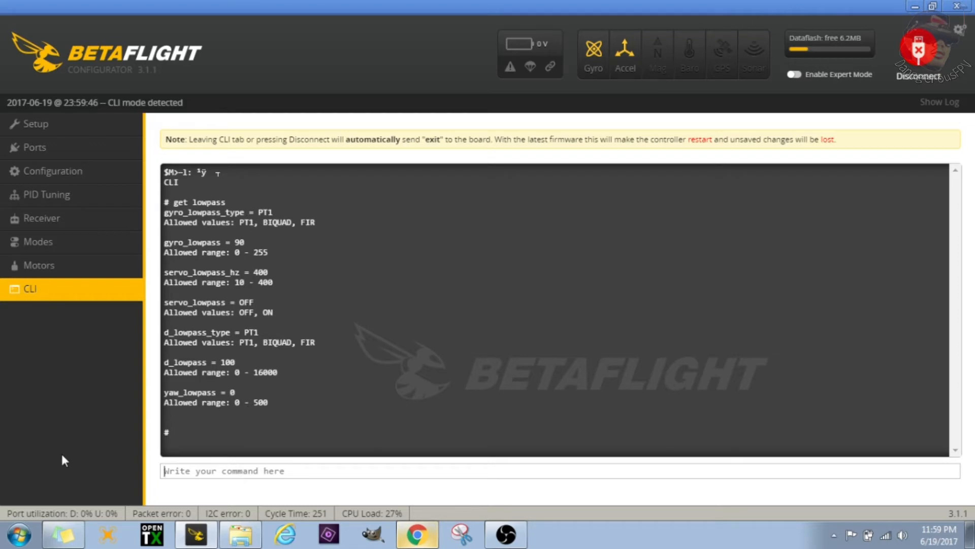
mouse_move(422, 547)
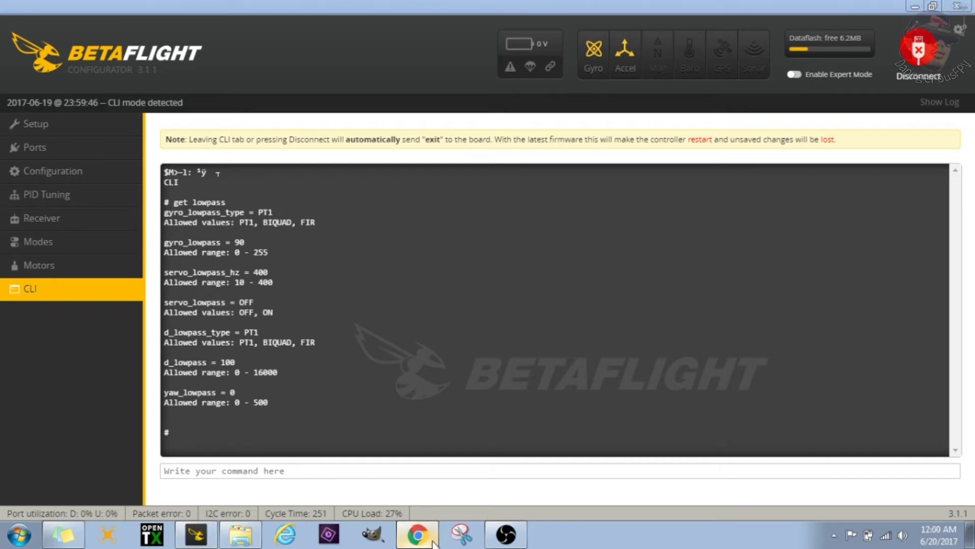
Bring Chrome forward to review the Betaflight 3.1 propwash oscillation video
left_click(417, 535)
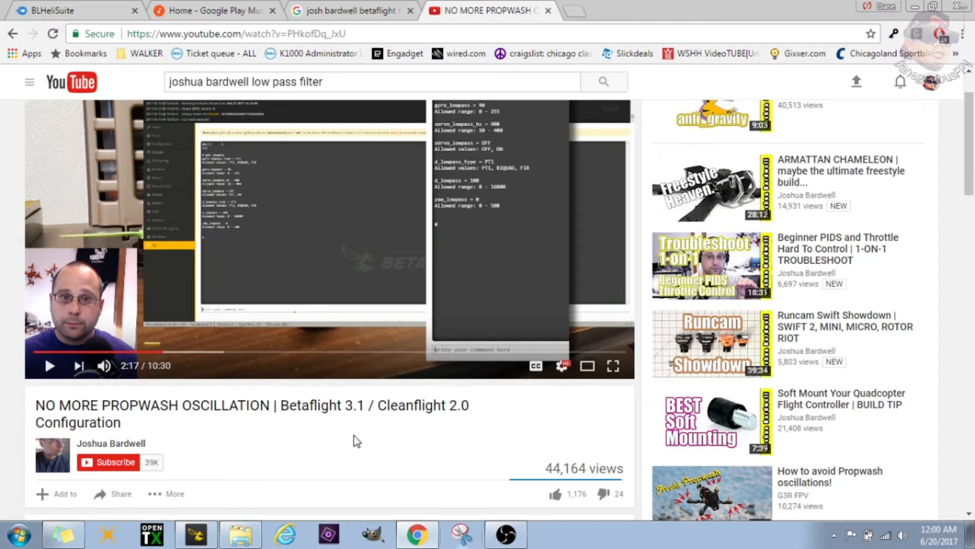
mouse_move(739, 129)
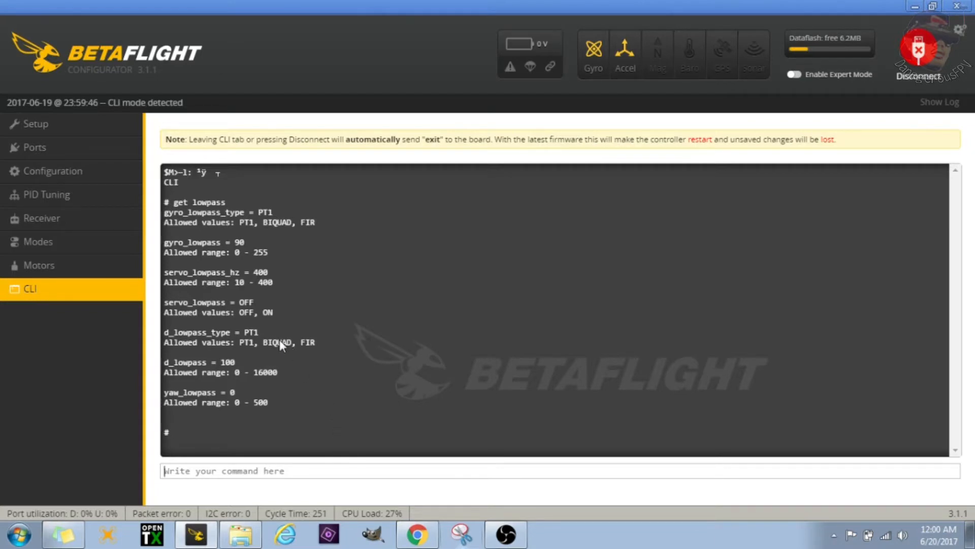
mouse_move(45, 429)
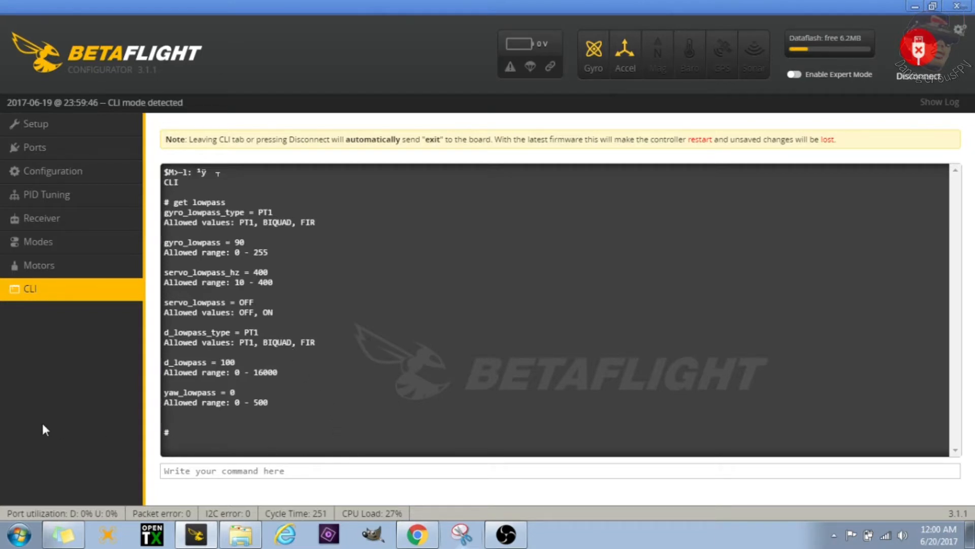
mouse_move(108, 417)
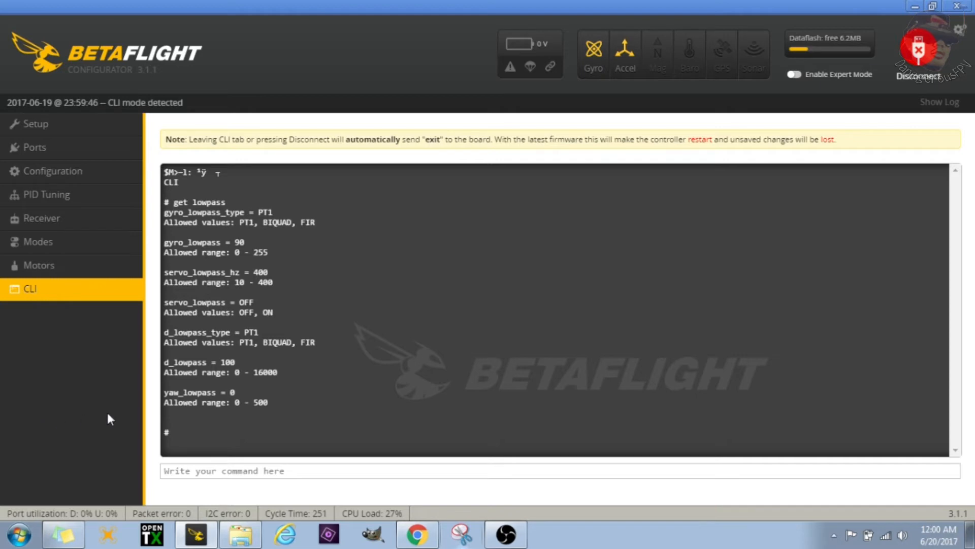
mouse_move(101, 408)
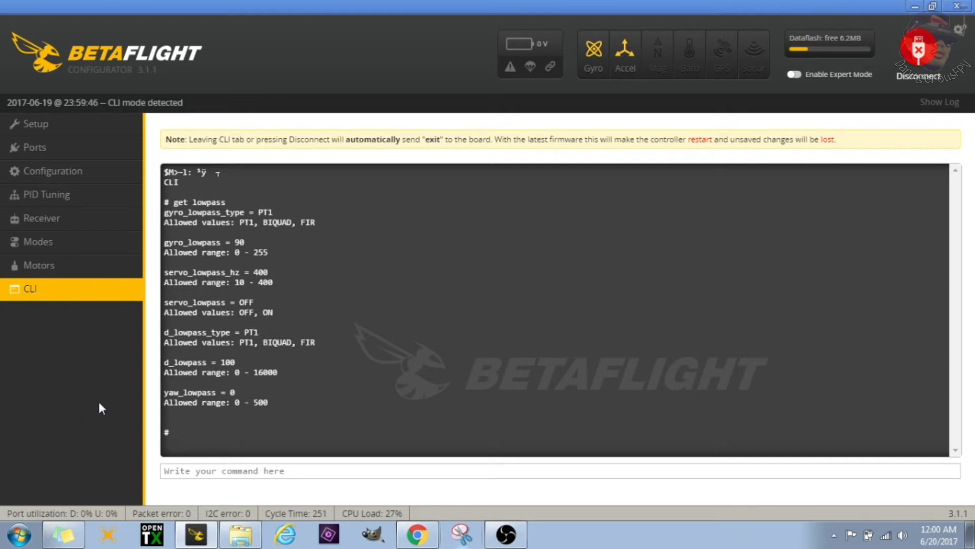
Leave the CLI for the Setup page and close Betaflight Configurator
left_click(36, 124)
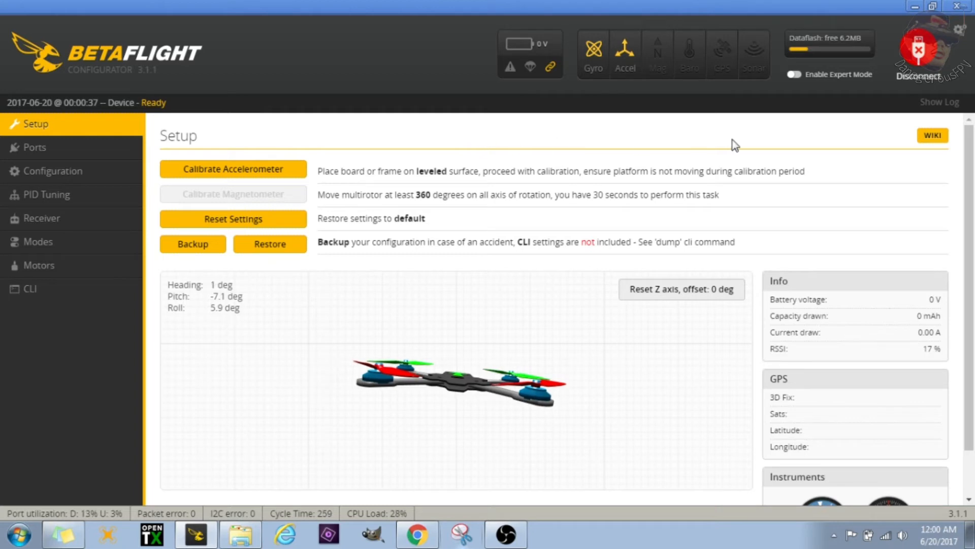
left_click(916, 50)
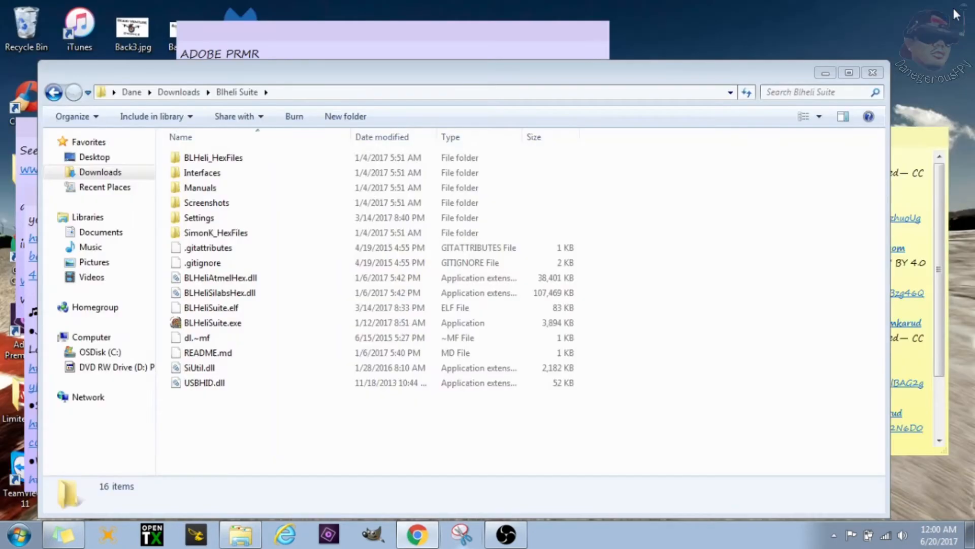
Launch BLHeliSuite.exe from the Downloads > Blheli Suite folder
left_click(213, 323)
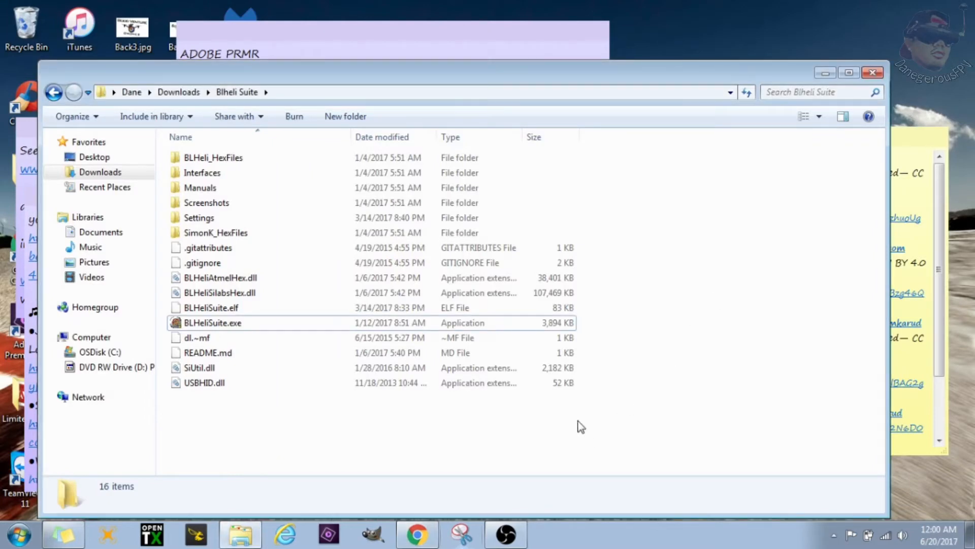
mouse_move(392, 435)
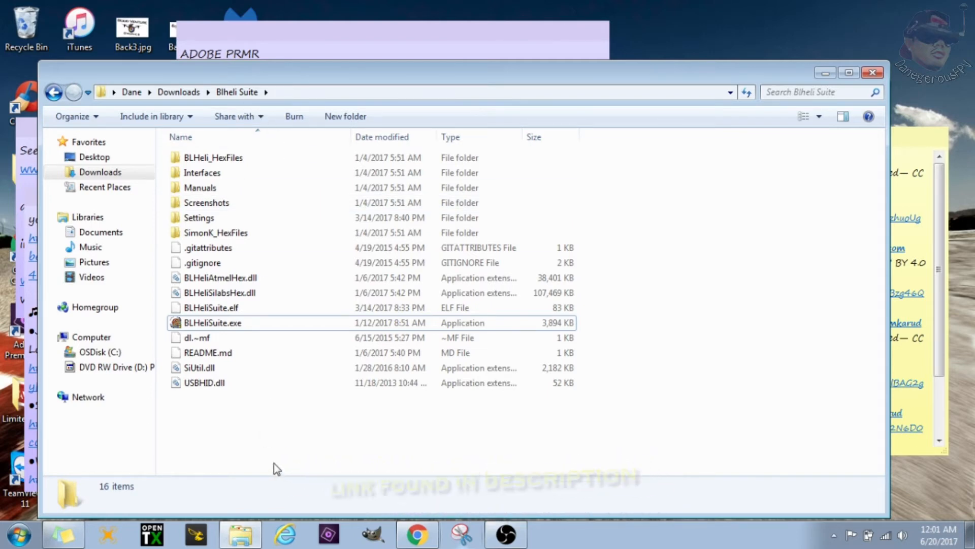
double_click(212, 323)
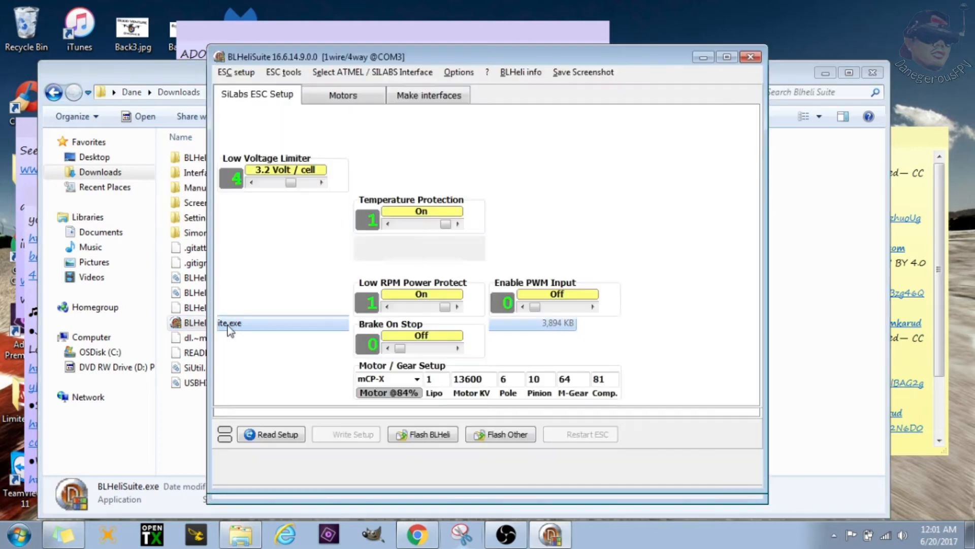
Select the E: SILABS BLHeli Bootloader (Cleanflight) interface for ESC communication
left_click(271, 433)
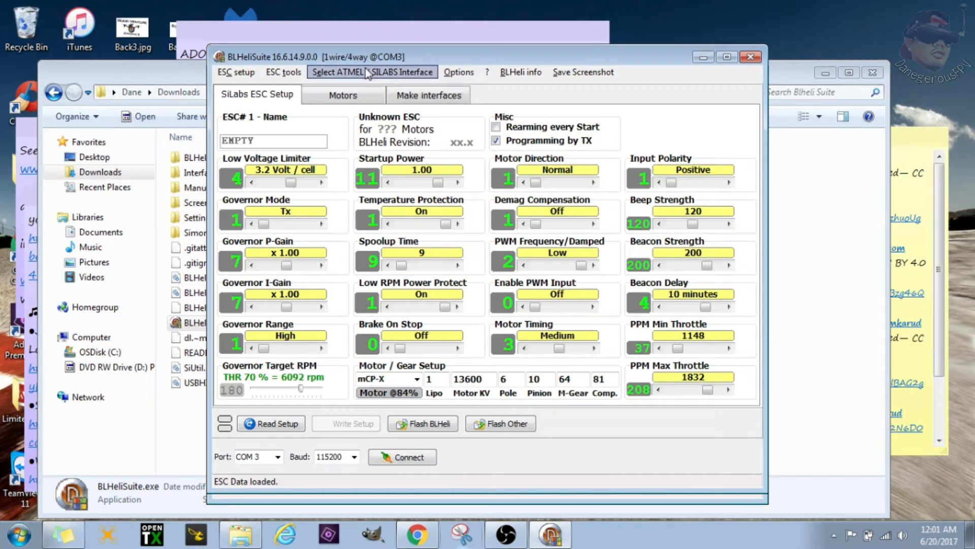
left_click(372, 71)
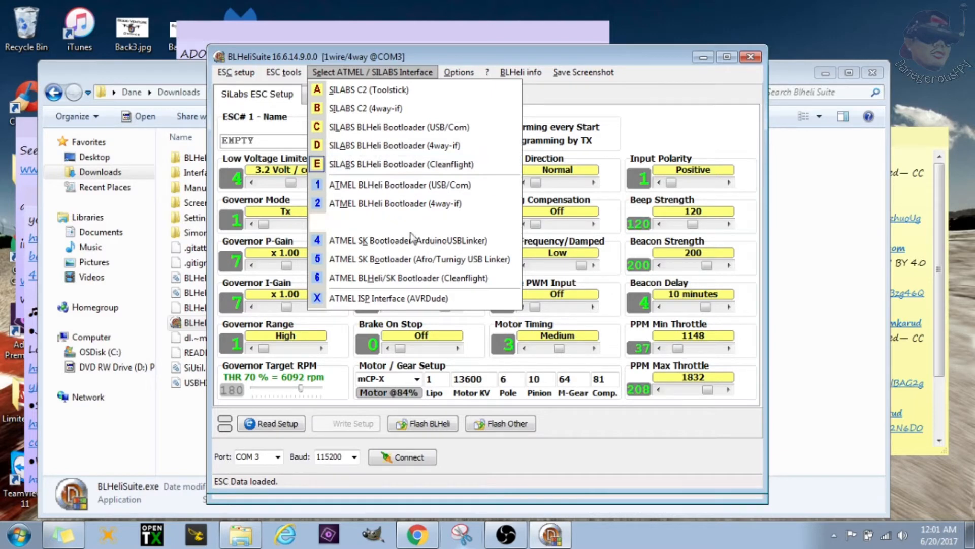
mouse_move(411, 282)
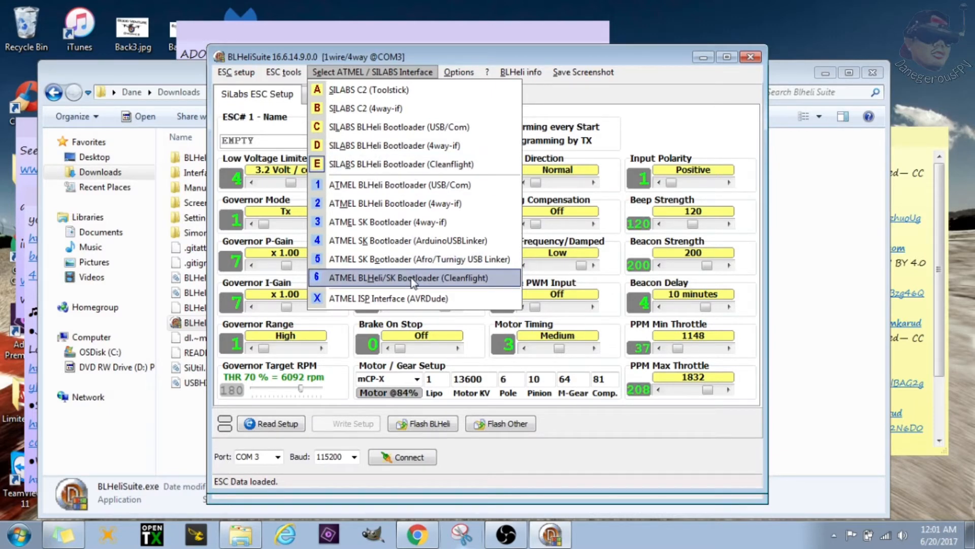
mouse_move(450, 259)
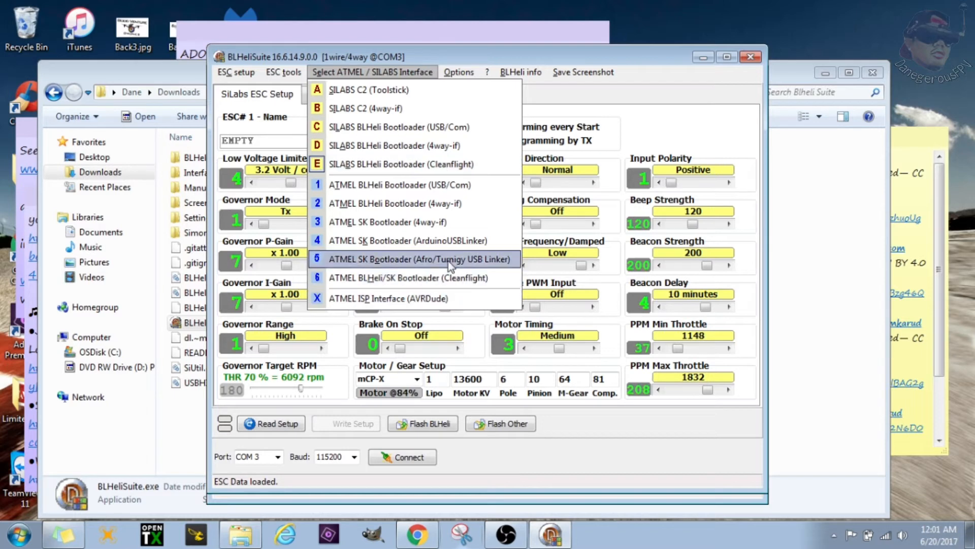
mouse_move(457, 277)
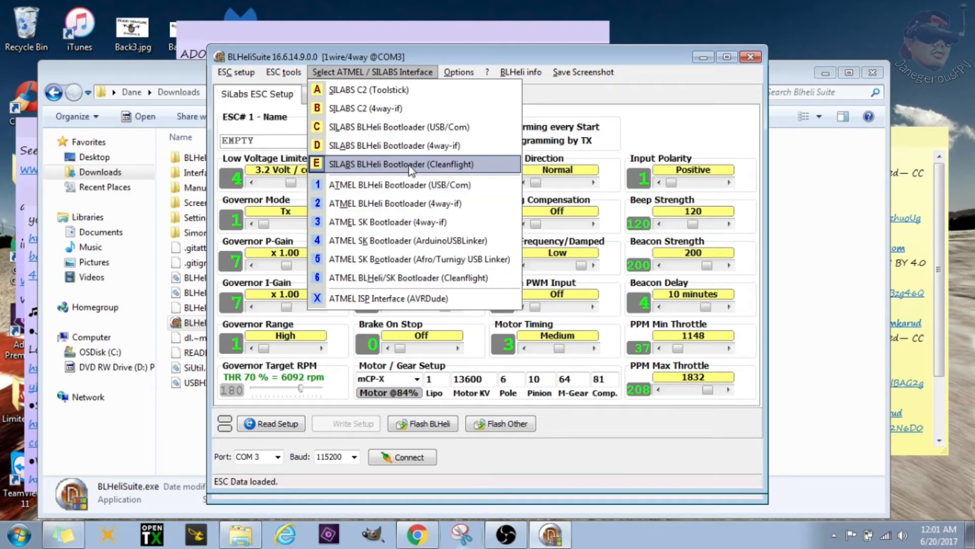
mouse_move(553, 217)
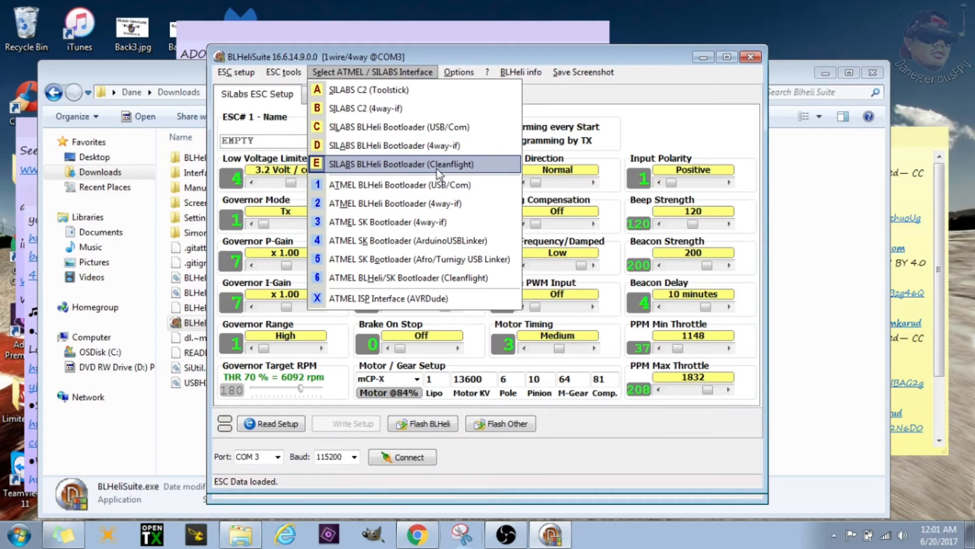
left_click(419, 163)
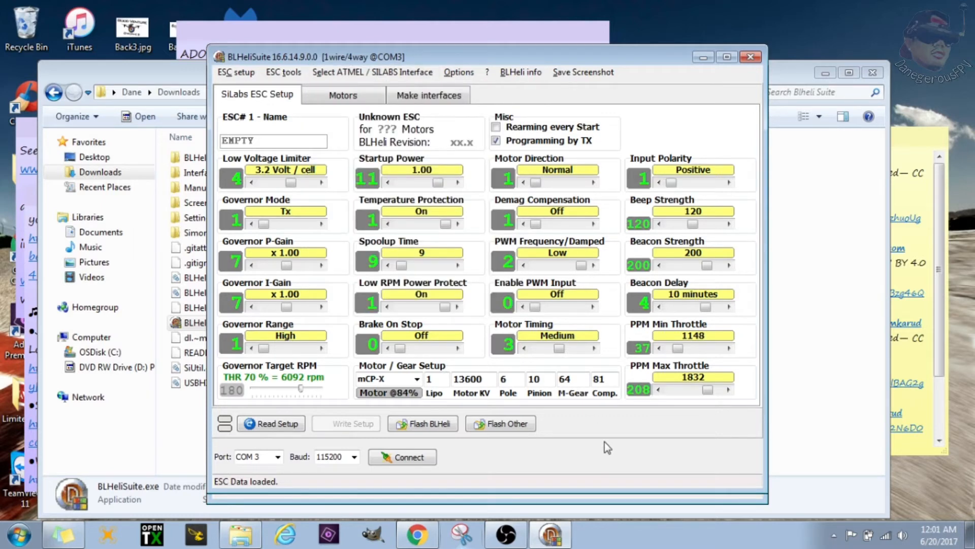
Choose COM 3 as the port and connect to the flight controller
left_click(281, 457)
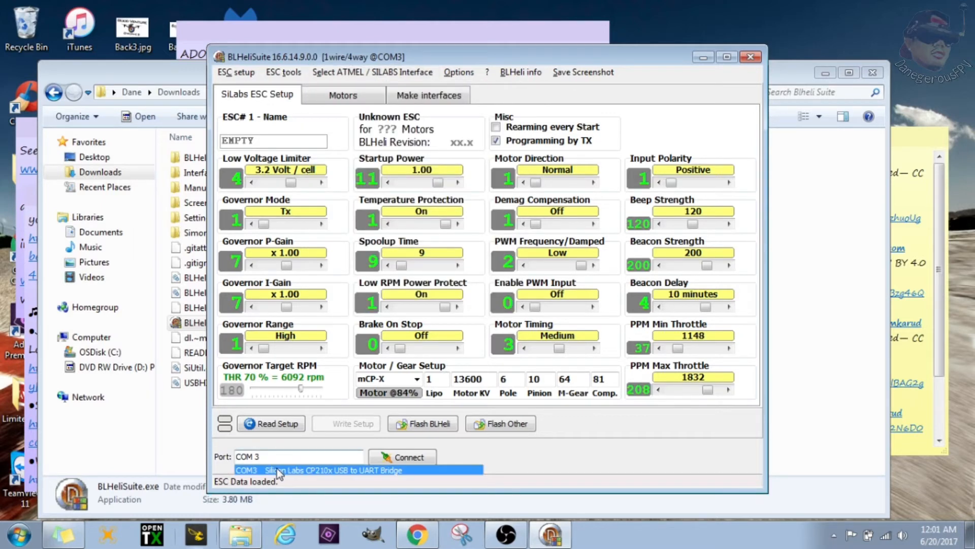
mouse_move(306, 465)
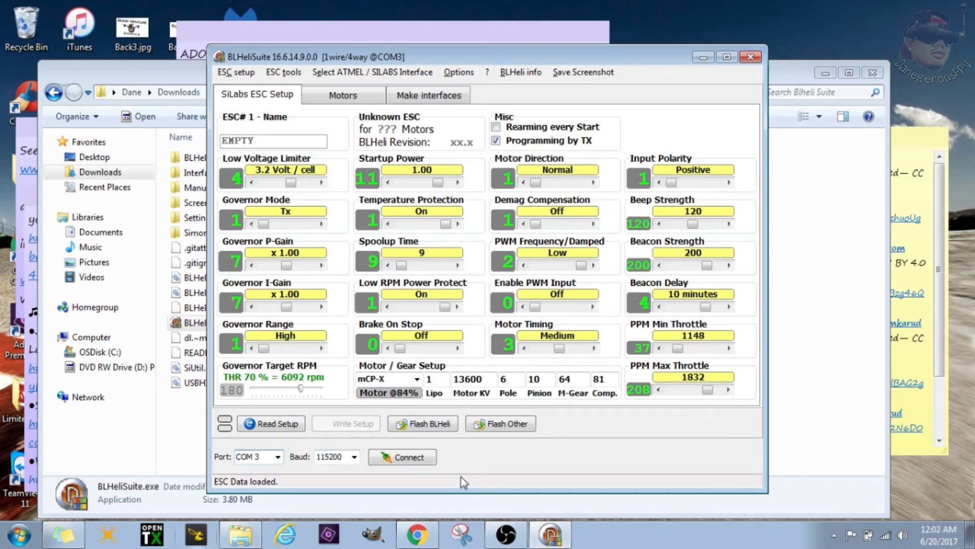
mouse_move(386, 464)
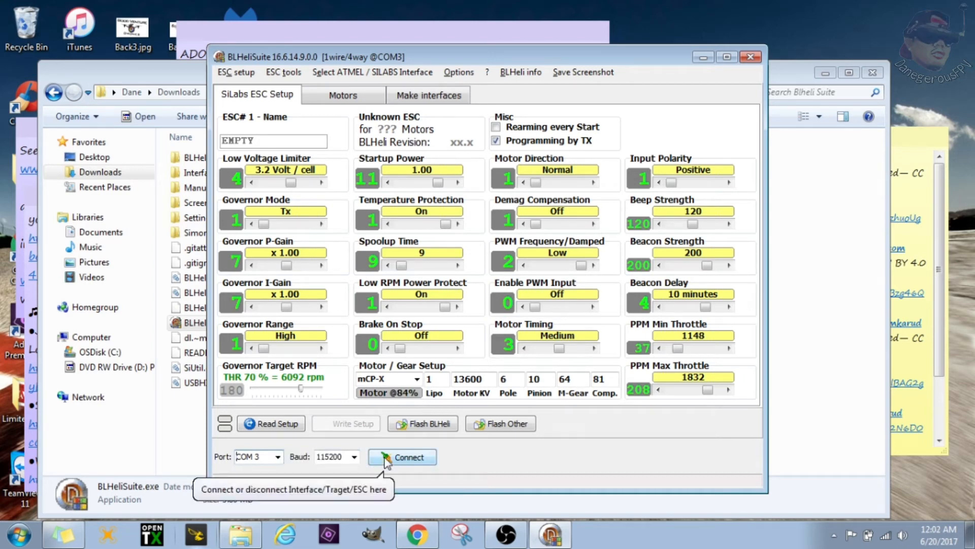
left_click(402, 457)
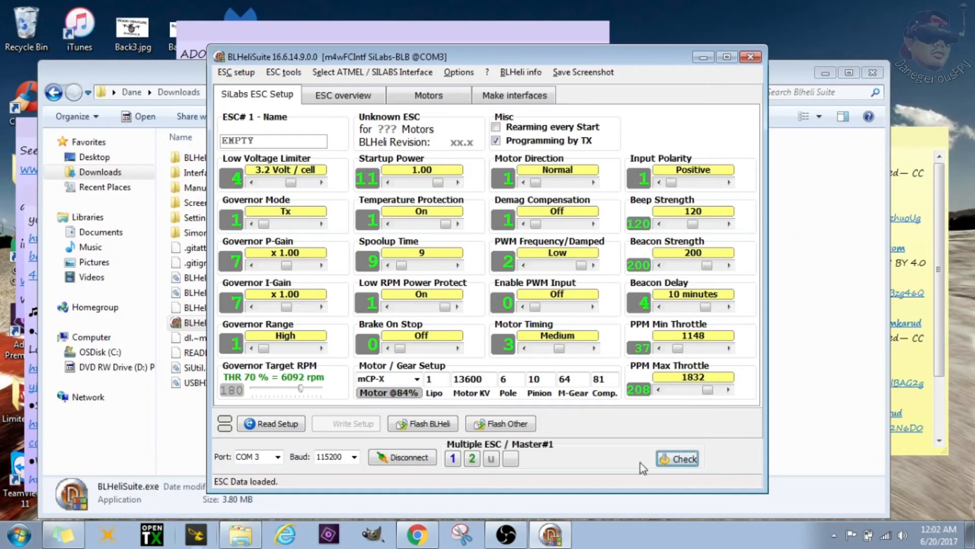
Check for attached ESCs, finding four C_H_50 BLHeli_S 16.5 units, and dismiss the message
left_click(679, 458)
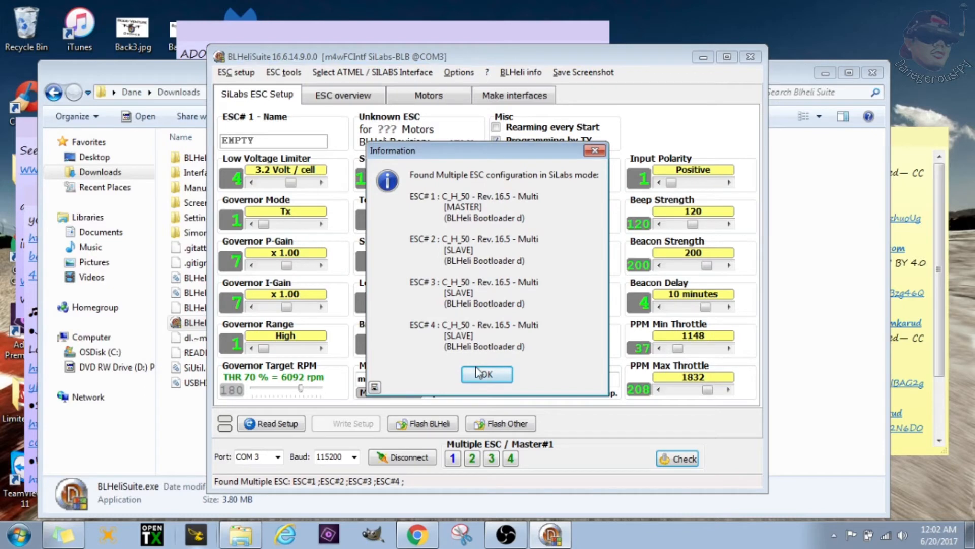
left_click(487, 374)
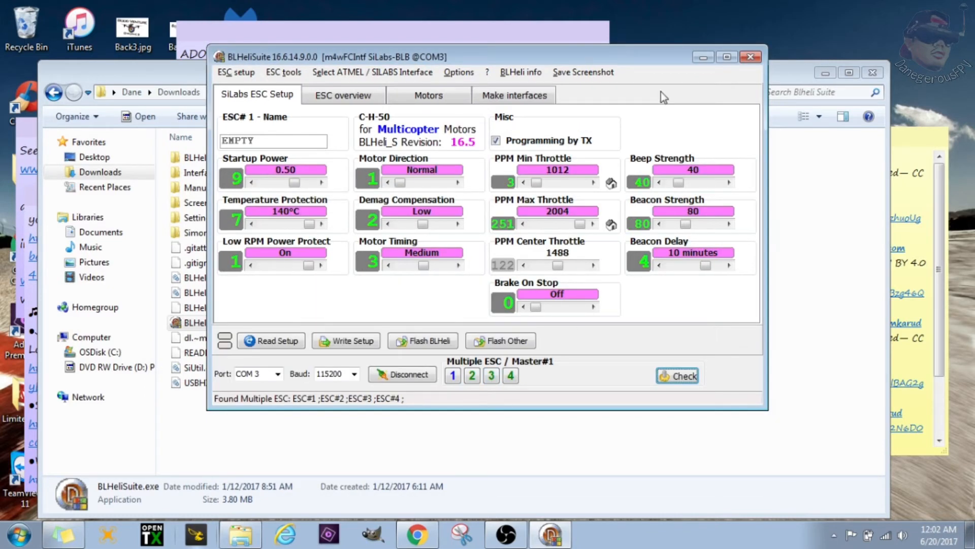
mouse_move(661, 300)
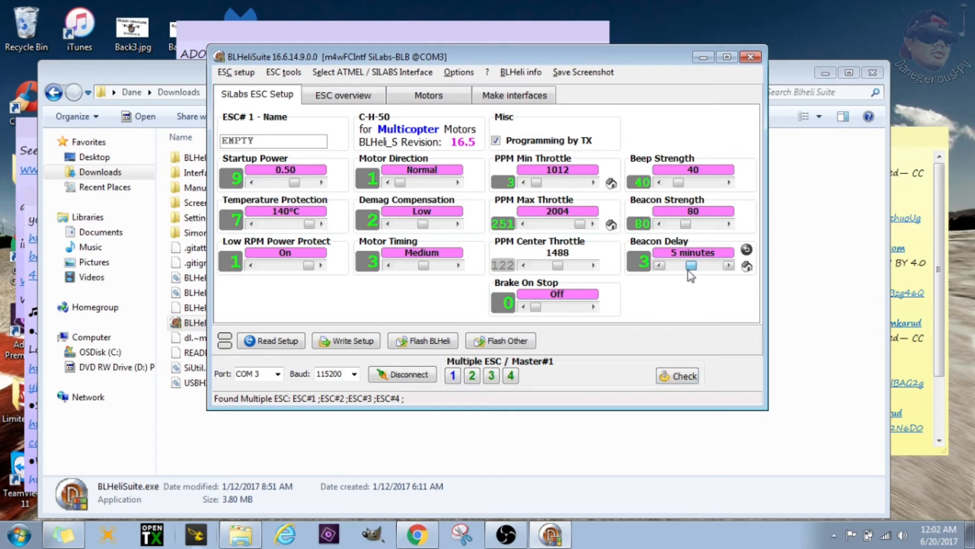
Lower ESC 1 Beacon Delay from 10 minutes to 1 minute
left_click(659, 265)
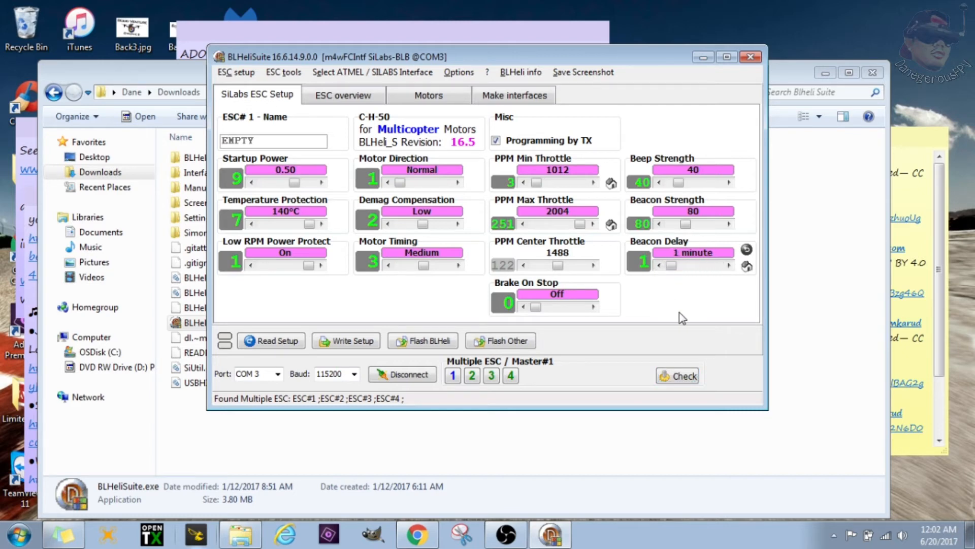
mouse_move(693, 296)
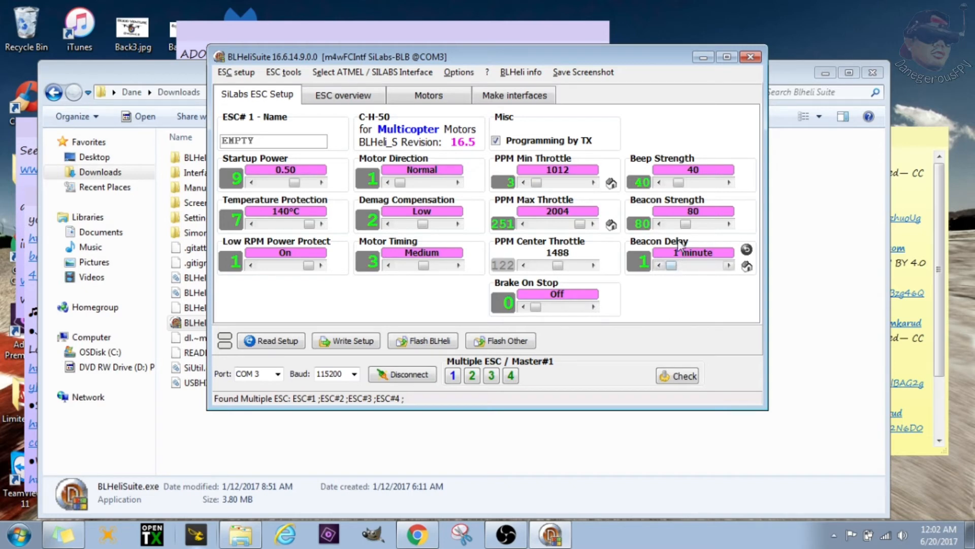
mouse_move(687, 225)
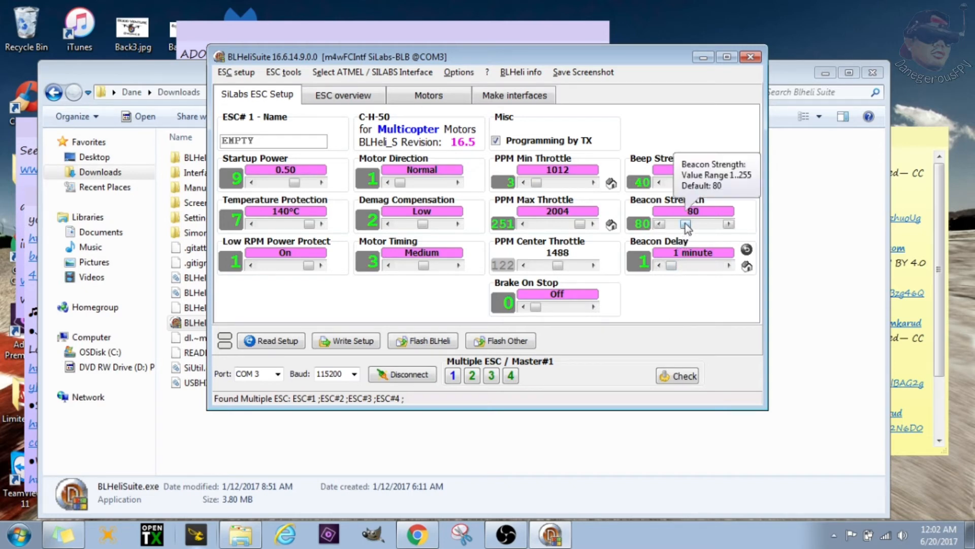
mouse_move(697, 315)
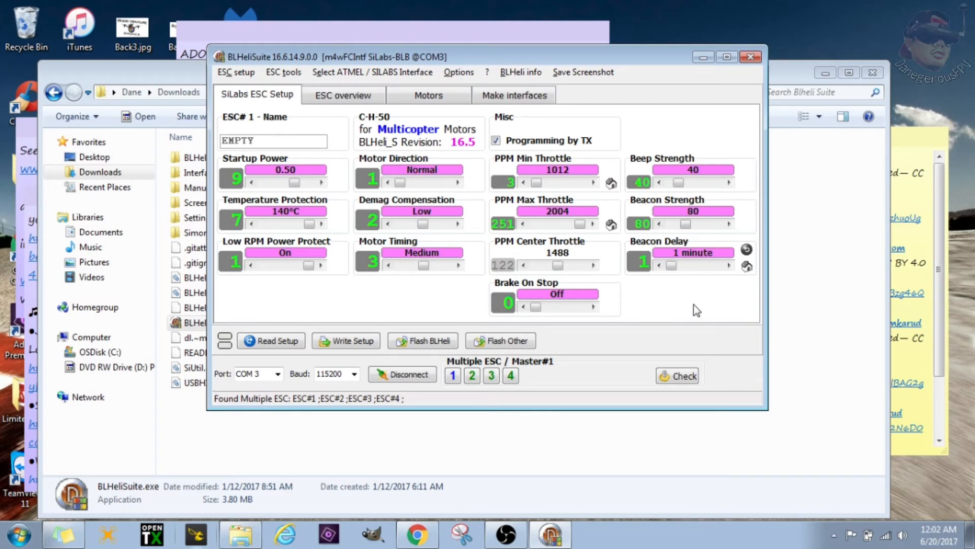
mouse_move(673, 216)
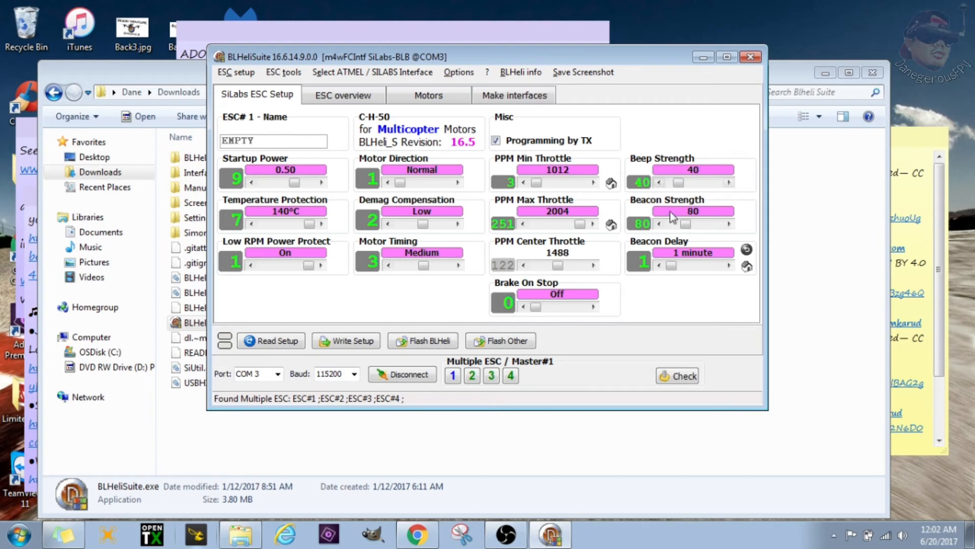
mouse_move(690, 252)
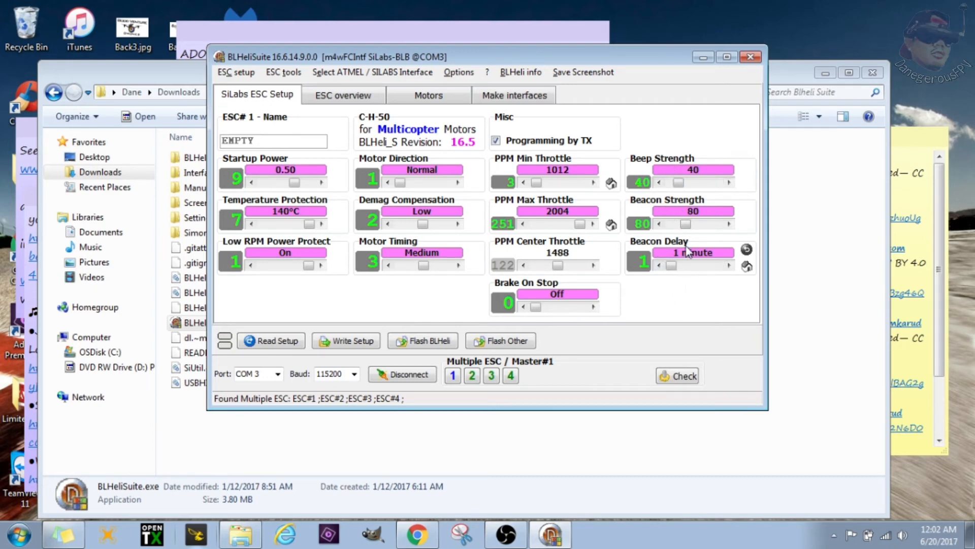
mouse_move(689, 225)
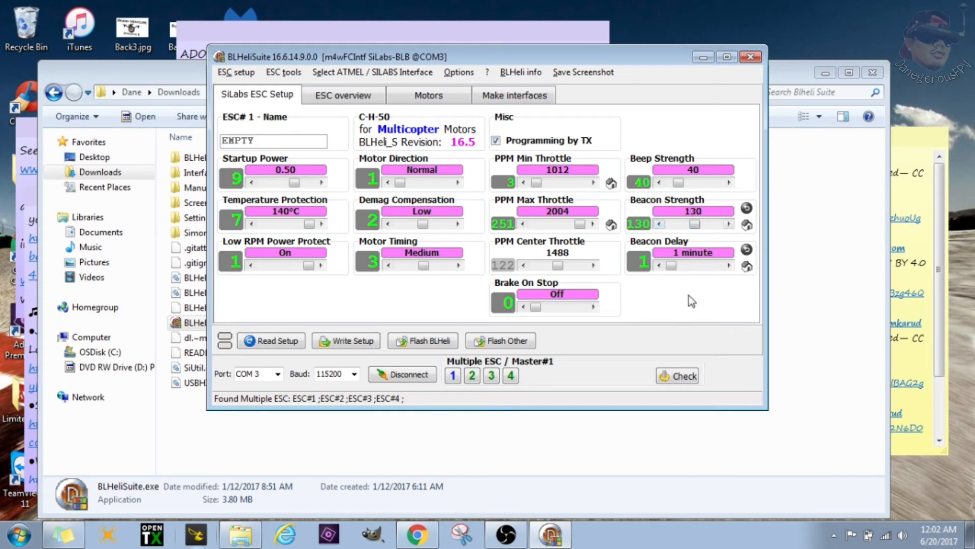
mouse_move(713, 313)
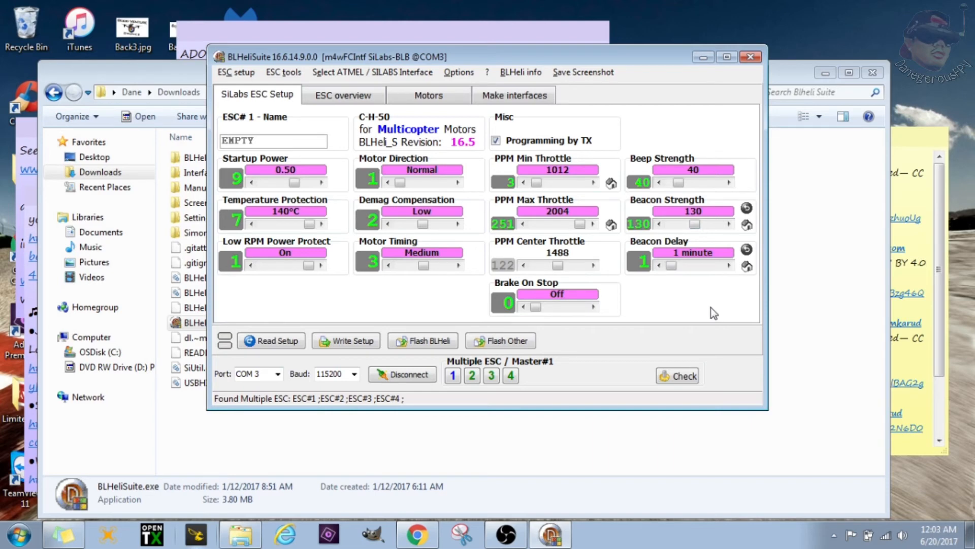
mouse_move(709, 311)
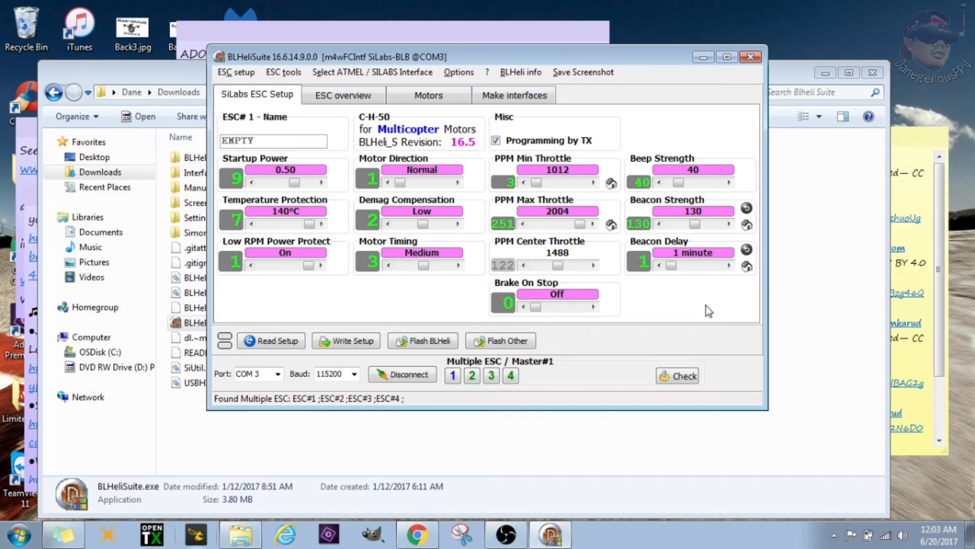
mouse_move(729, 319)
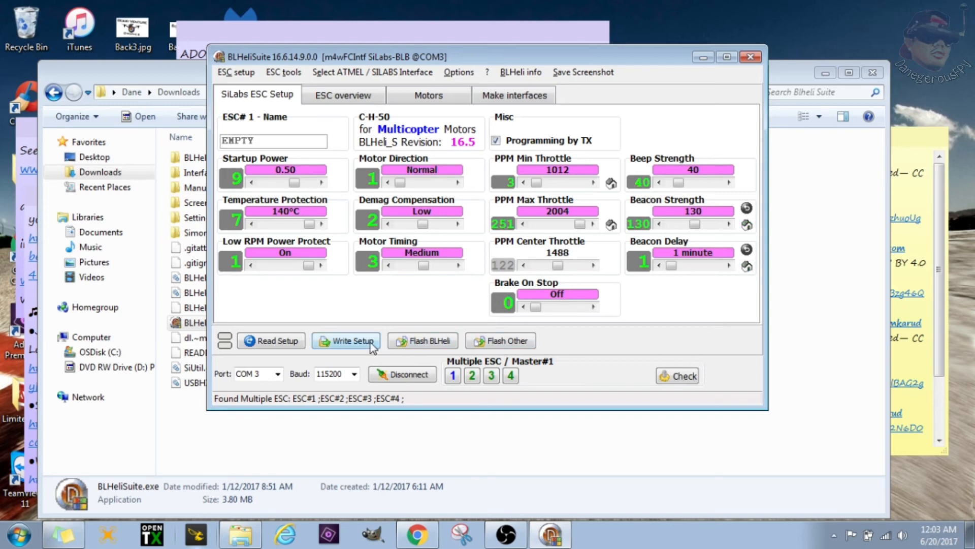
Write the setup to all four ESCs, confirm success, and close BLHeliSuite
left_click(346, 341)
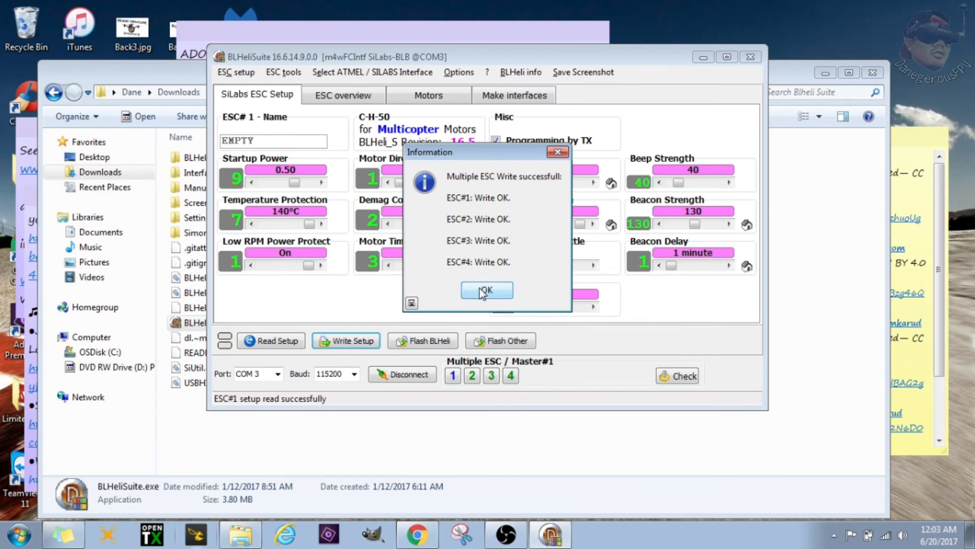
left_click(486, 290)
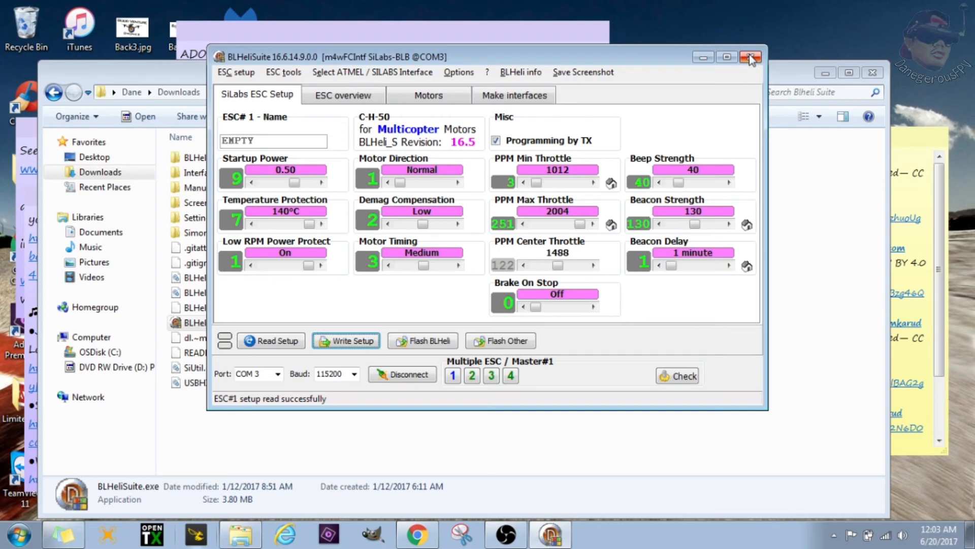
mouse_move(750, 59)
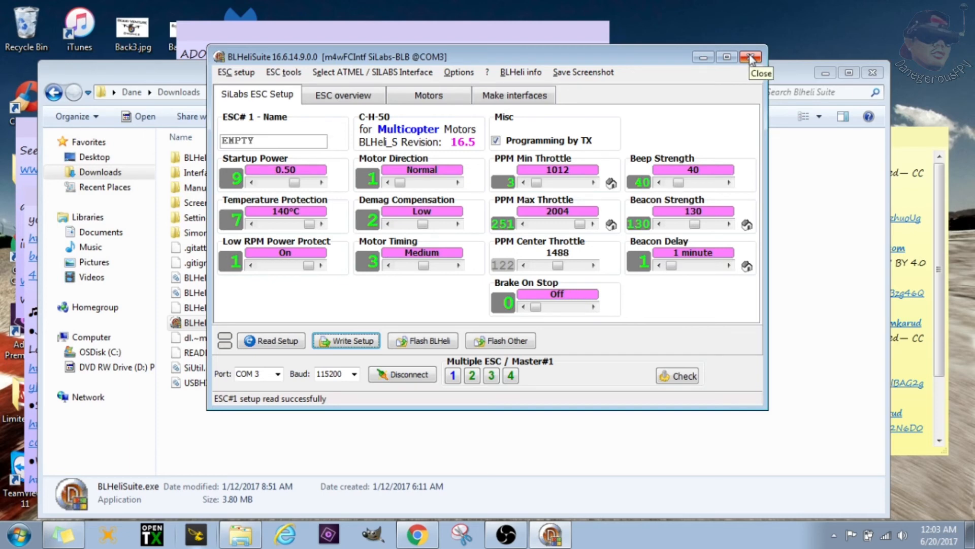
left_click(748, 57)
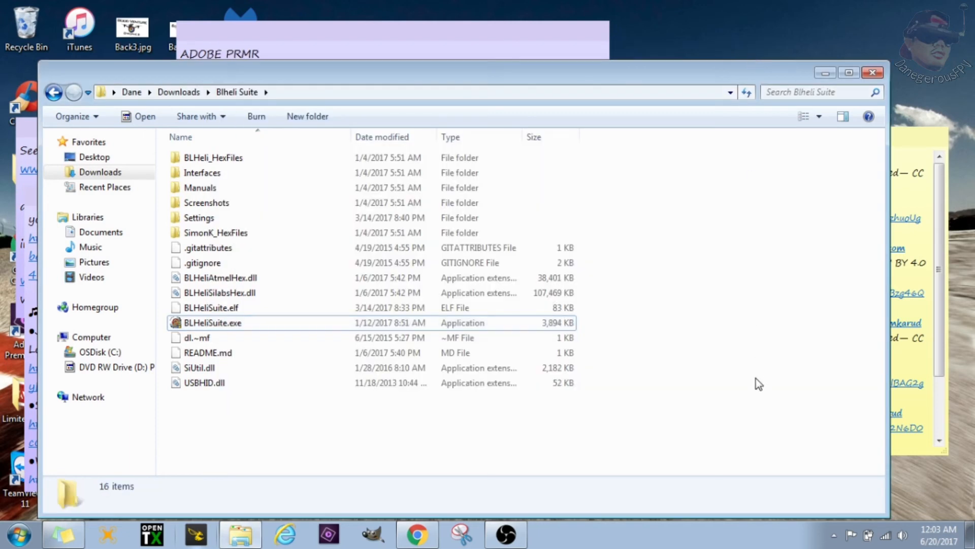